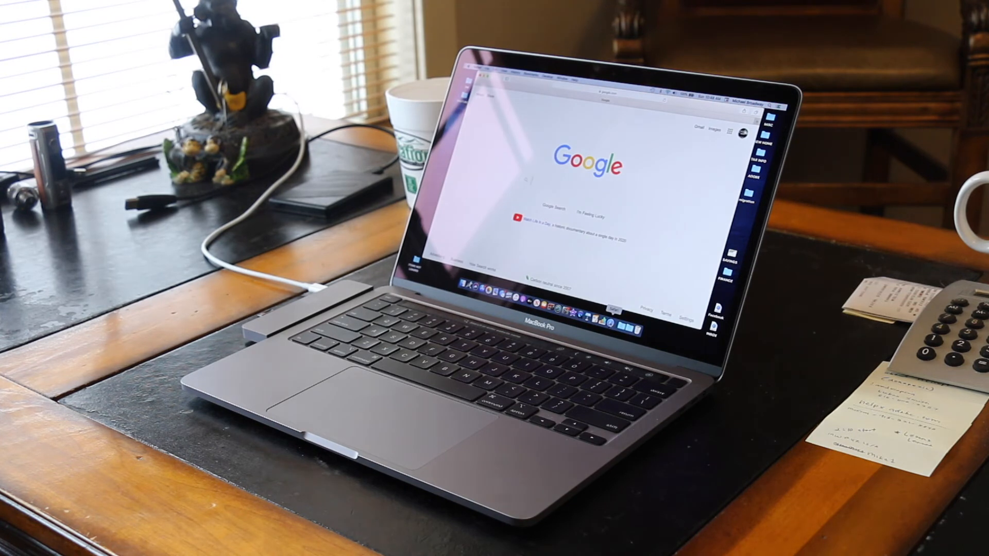
# Step: Open Chrome's Bookmarks menu from the macOS menu bar over the Google homepage
pyautogui.click(522, 75)
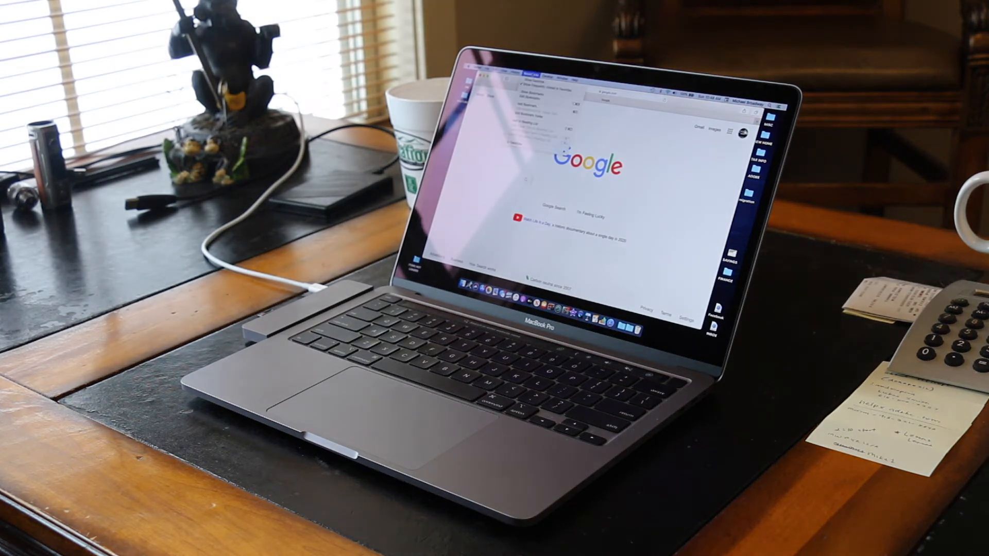